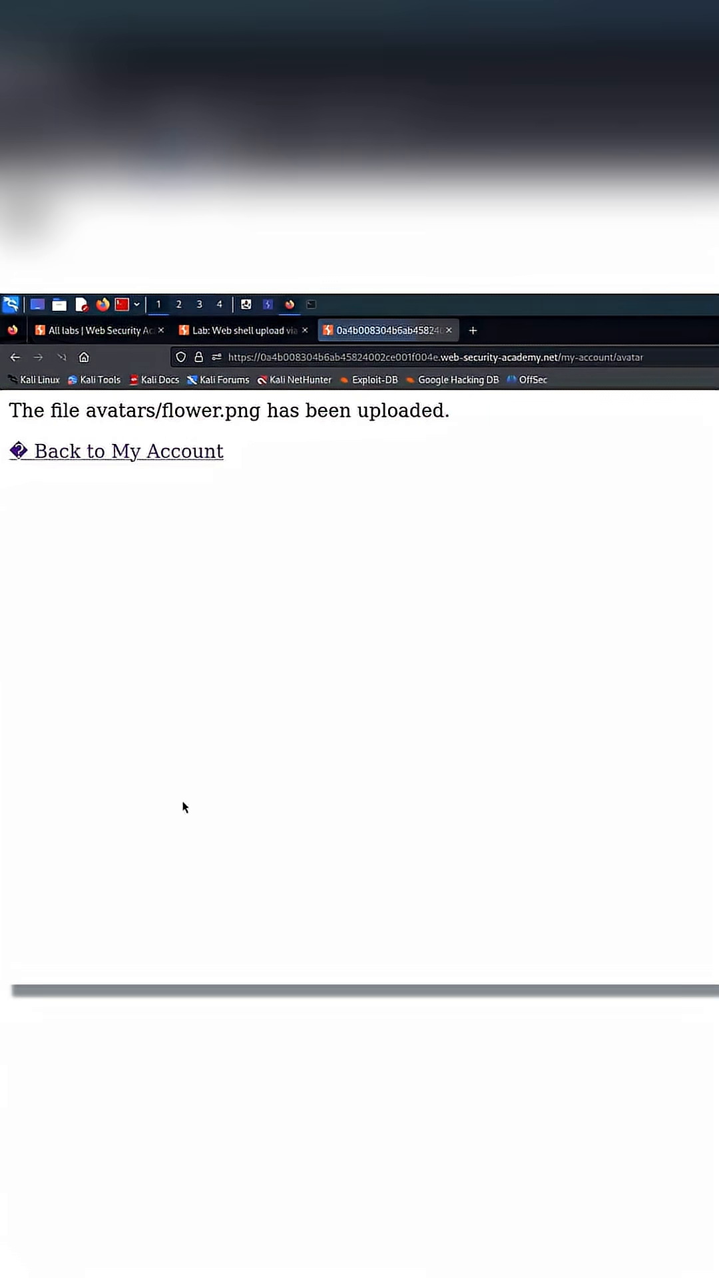
# Step: Return to My Account and upload web-shell.php as the avatar with interception on
pyautogui.click(126, 451)
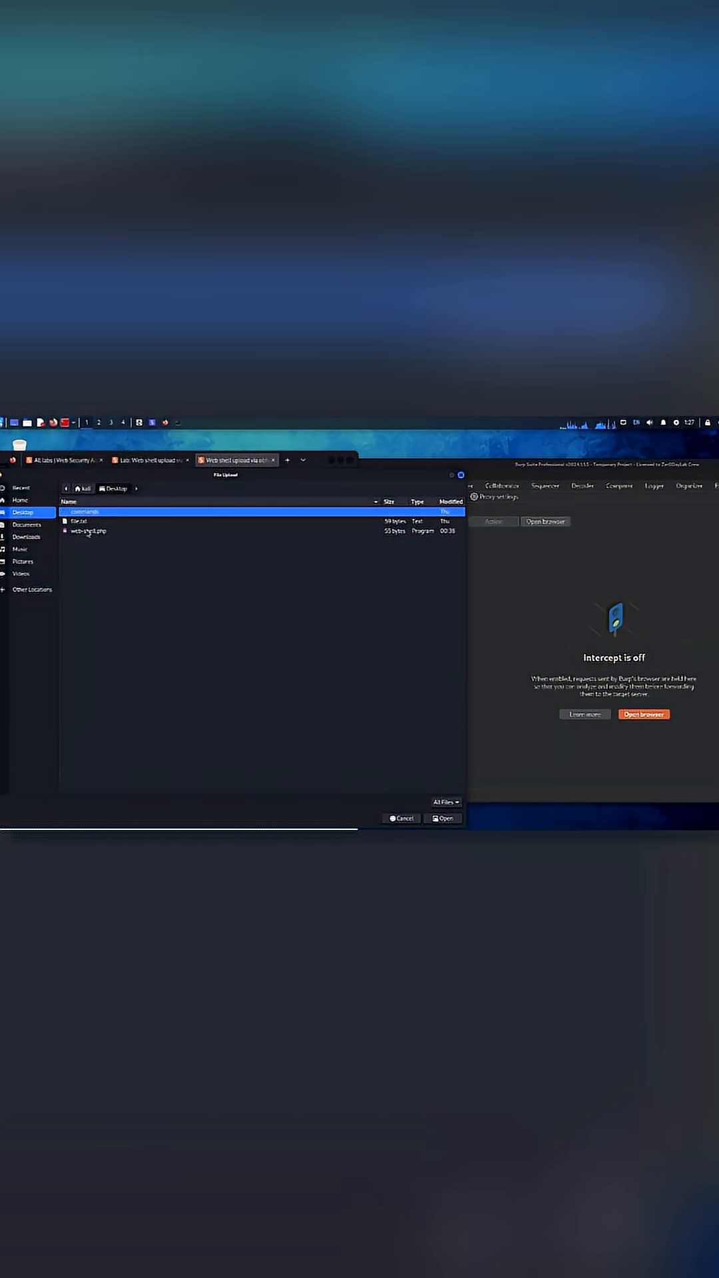
pyautogui.click(443, 819)
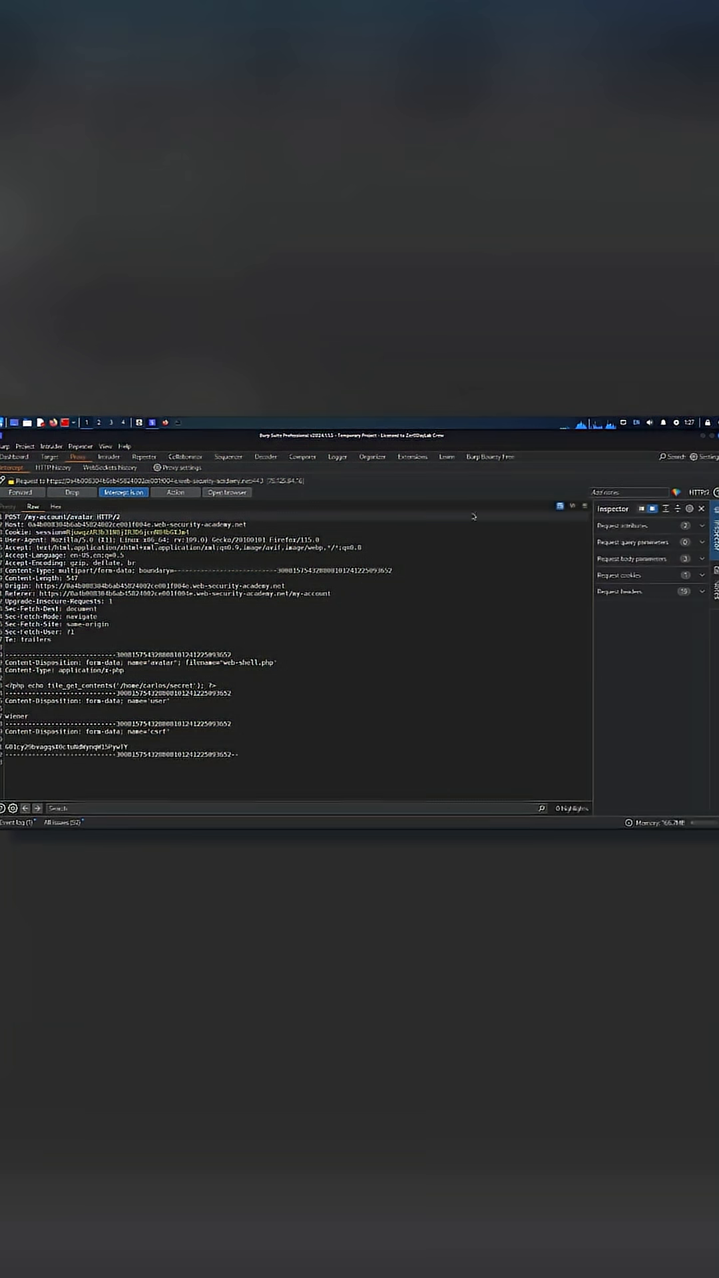
# Step: Send the intercepted web-shell.php upload request to Repeater
pyautogui.moveTo(215, 663); pyautogui.dragTo(277, 663)
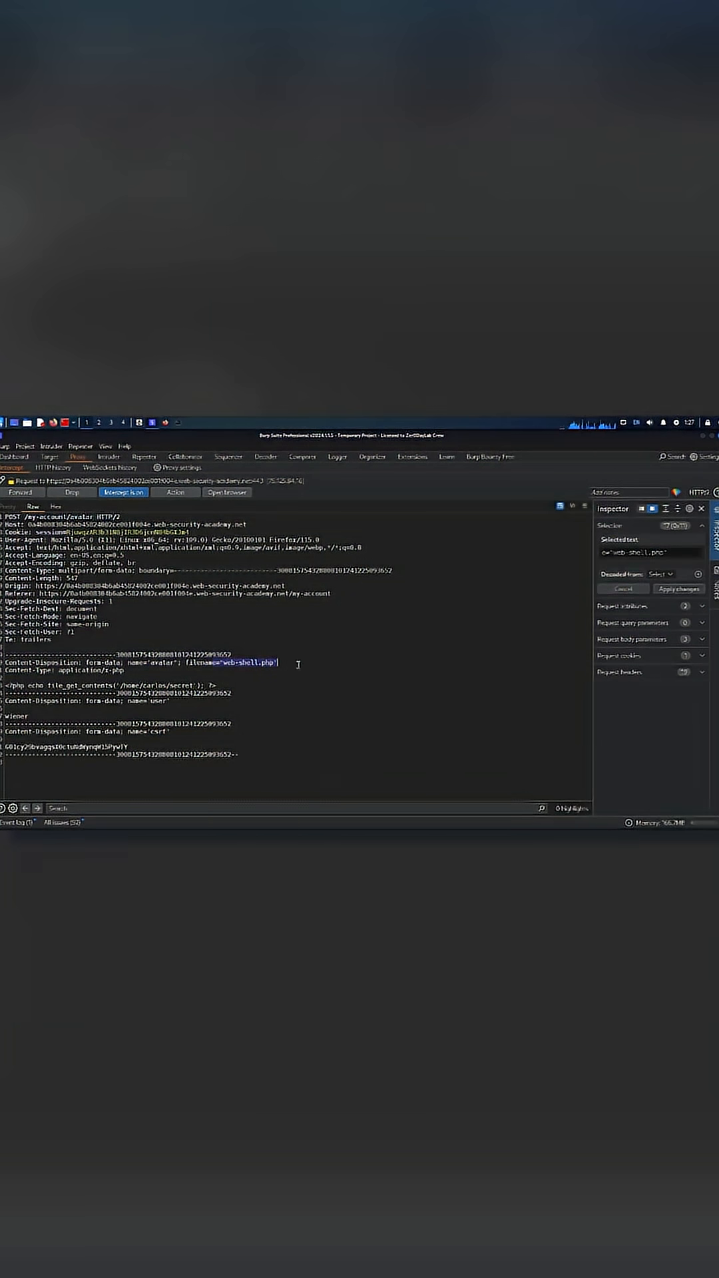
pyautogui.rightClick(110, 685)
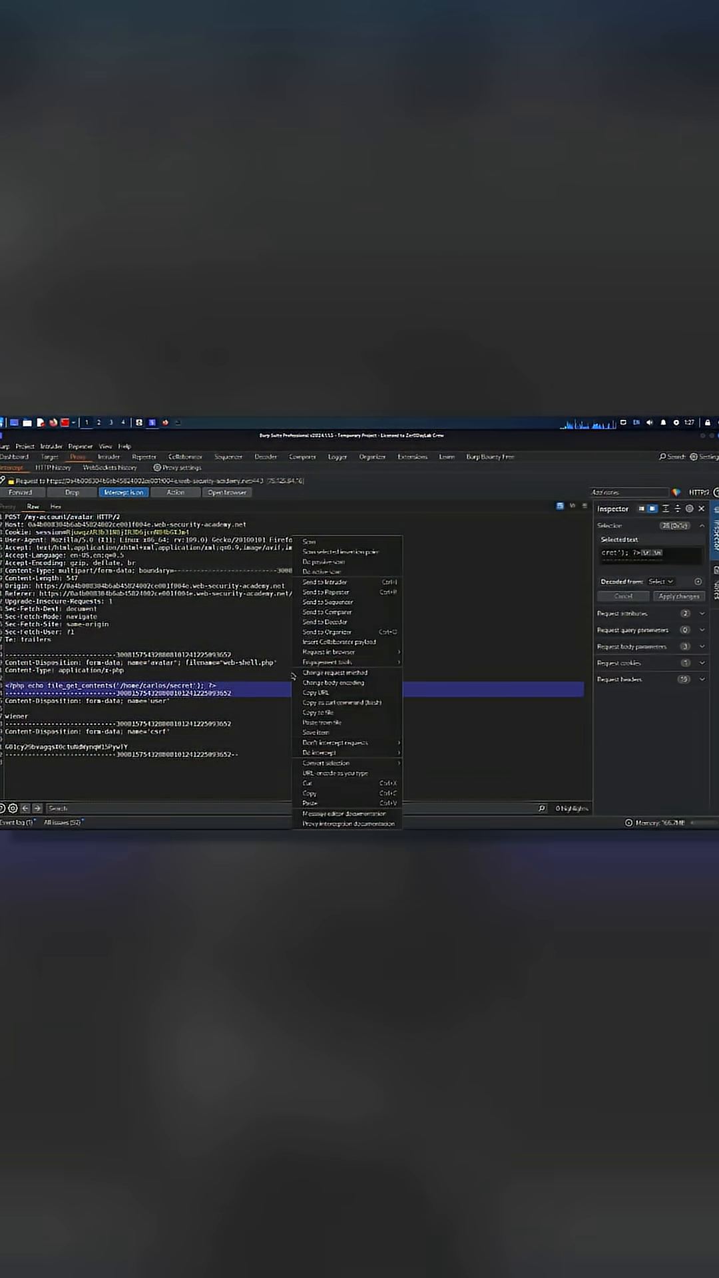
pyautogui.click(324, 591)
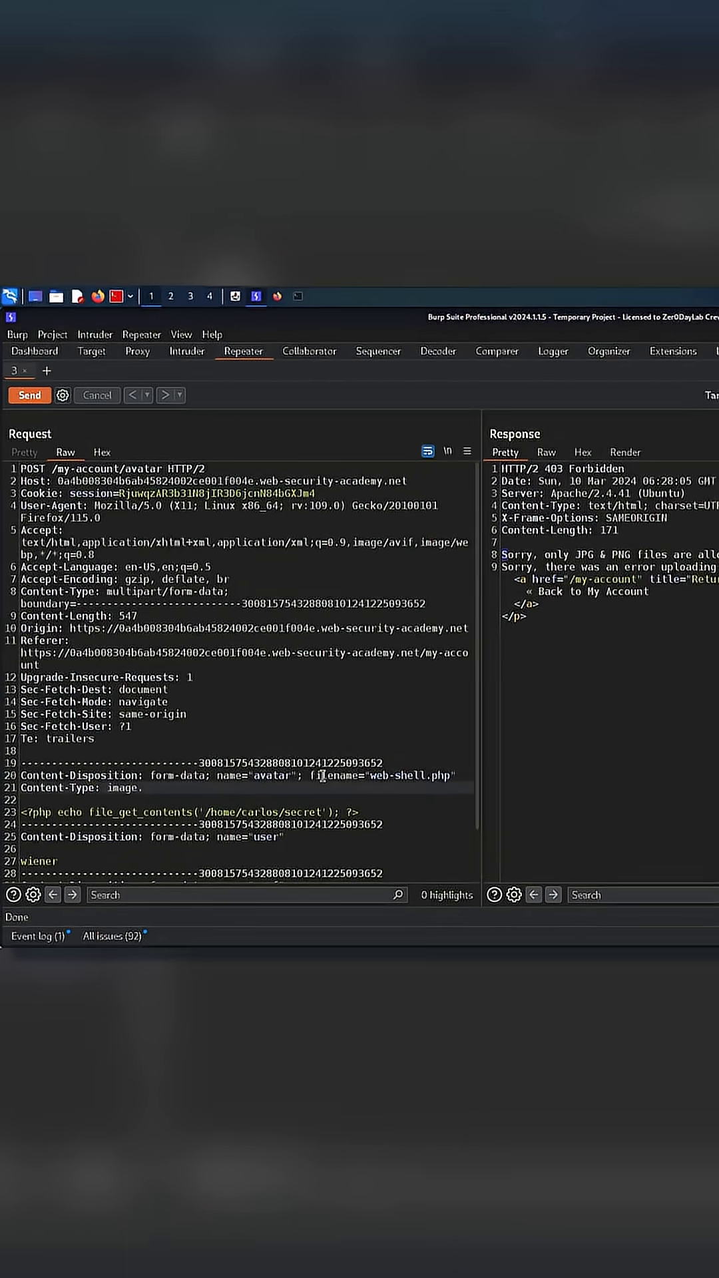
# Step: Change the part's Content-Type to application/x-php and rename the file web-shell.php.png
pyautogui.click(27, 396)
pyautogui.write('/png')
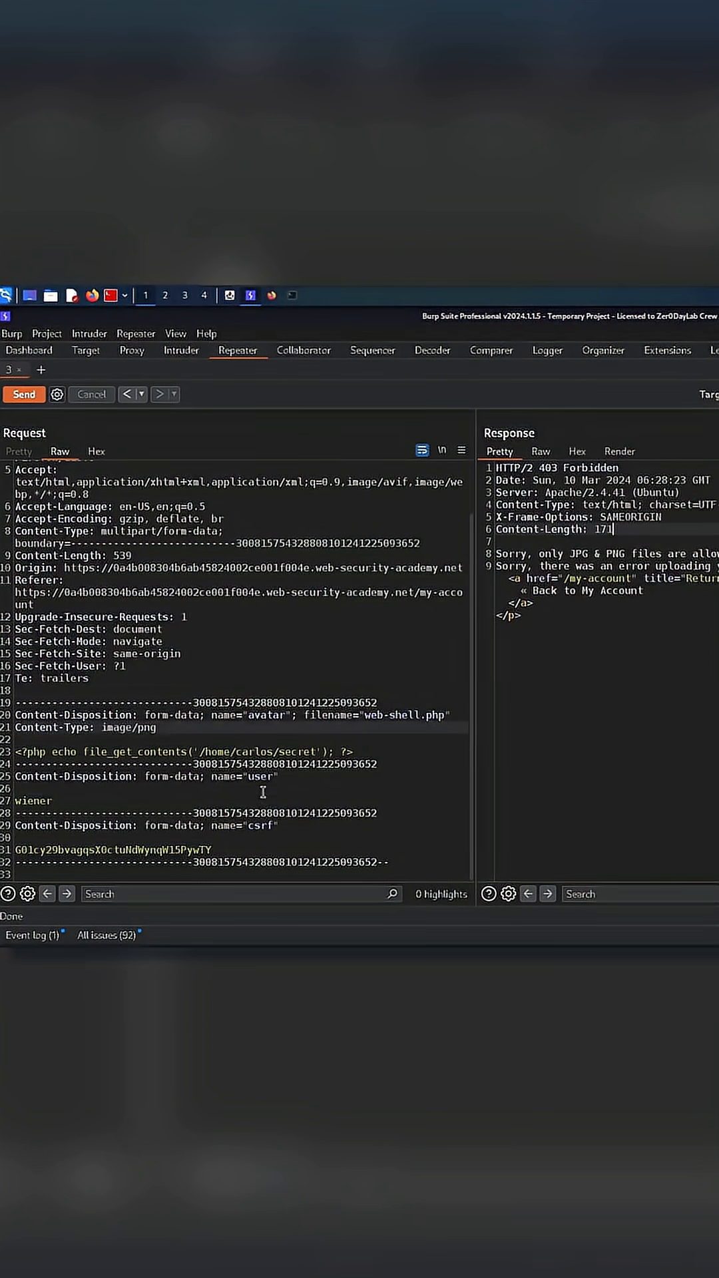
pyautogui.write('application/x-php')
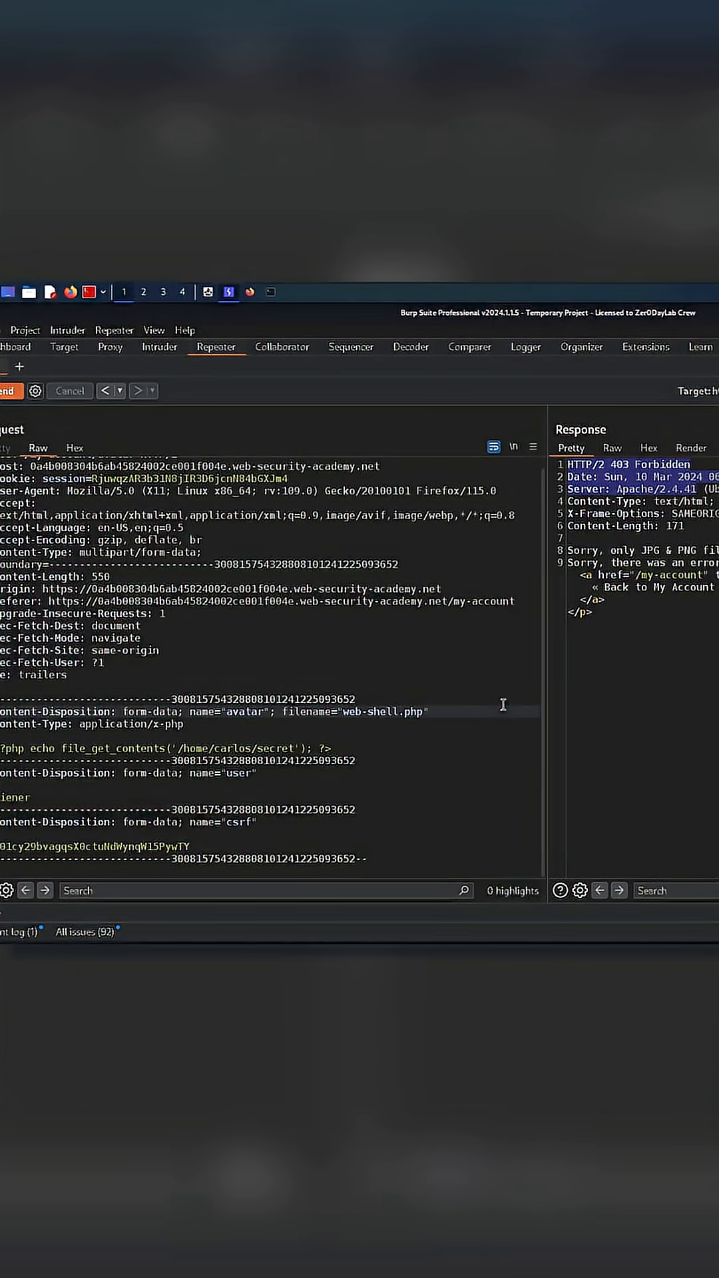
pyautogui.write('.png')
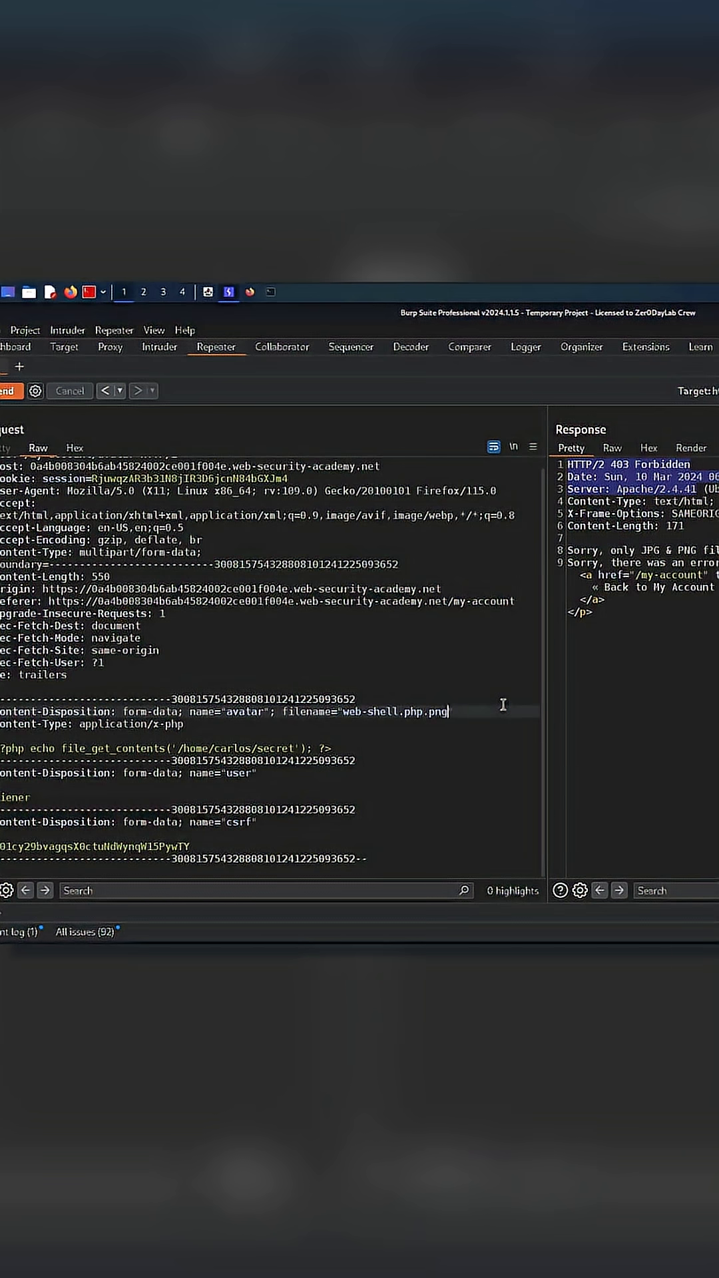